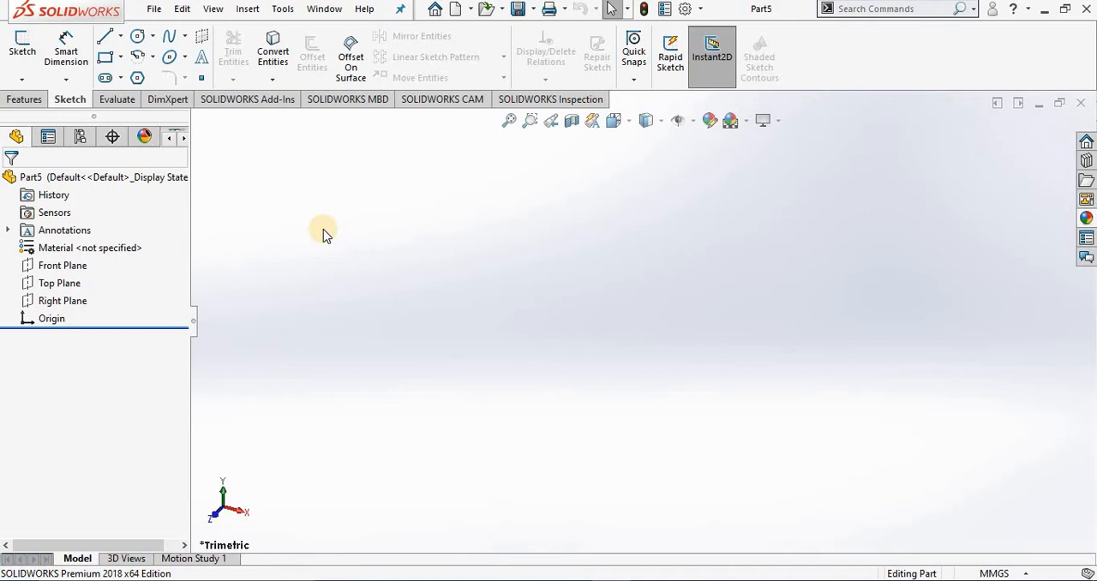
Create Sketch1 on the Front Plane of the empty part.
{"action": "left_click", "coordinate": [21, 47]}
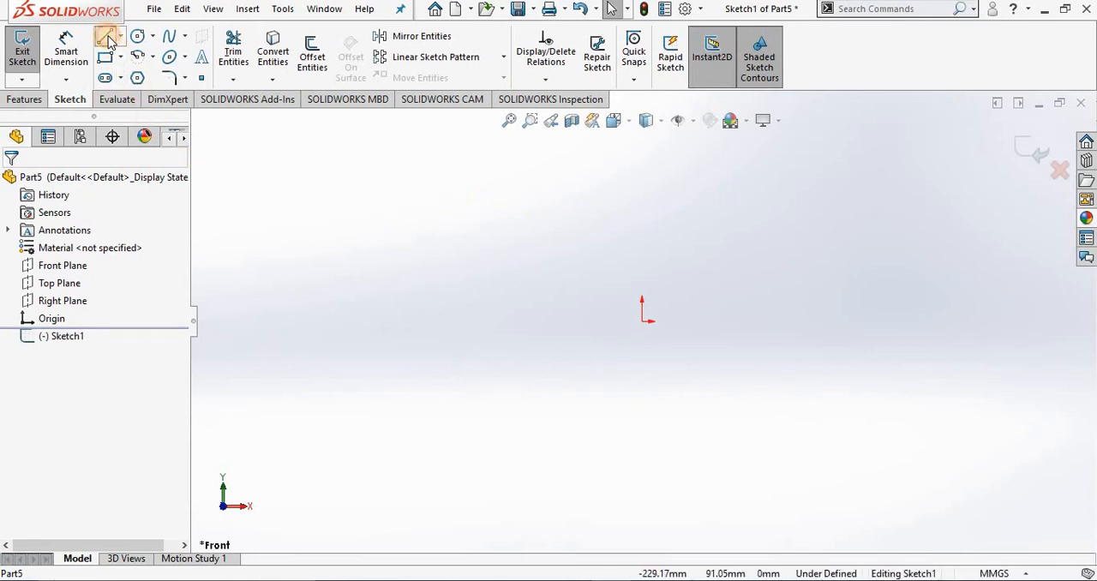
Draw the closed six-line L profile, starting and ending at the origin.
{"action": "left_click", "coordinate": [108, 36]}
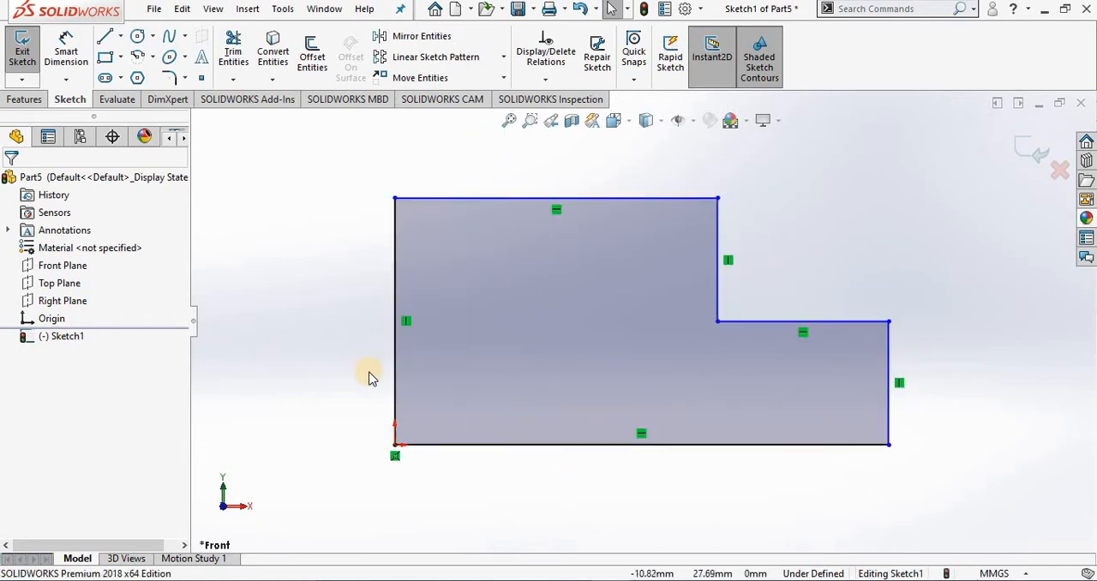
{"action": "mouse_move", "coordinate": [898, 382]}
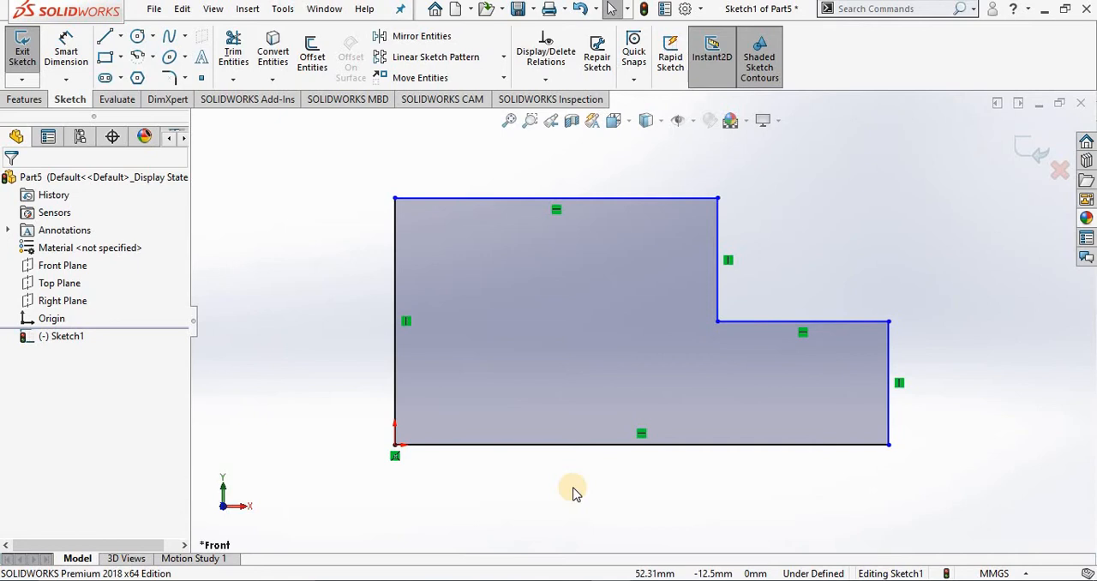
{"action": "mouse_move", "coordinate": [559, 447]}
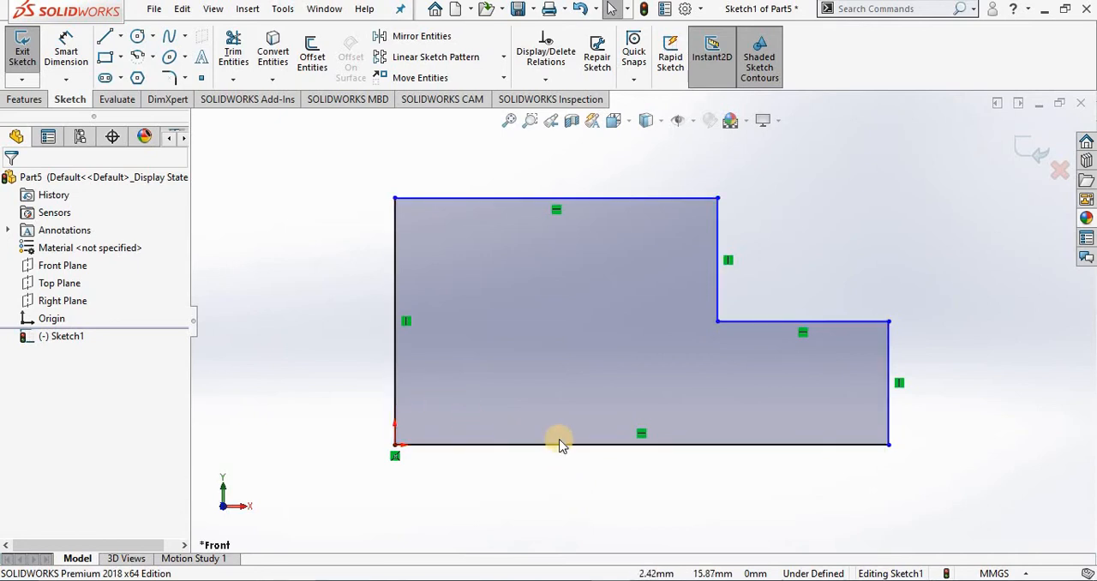
{"action": "mouse_move", "coordinate": [411, 462]}
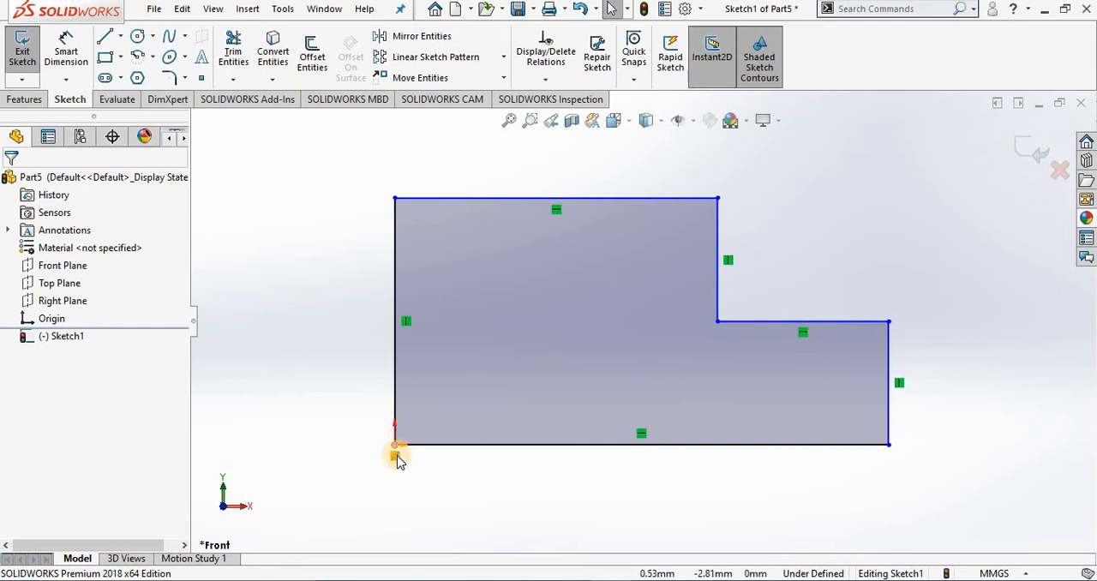
{"action": "mouse_move", "coordinate": [393, 449]}
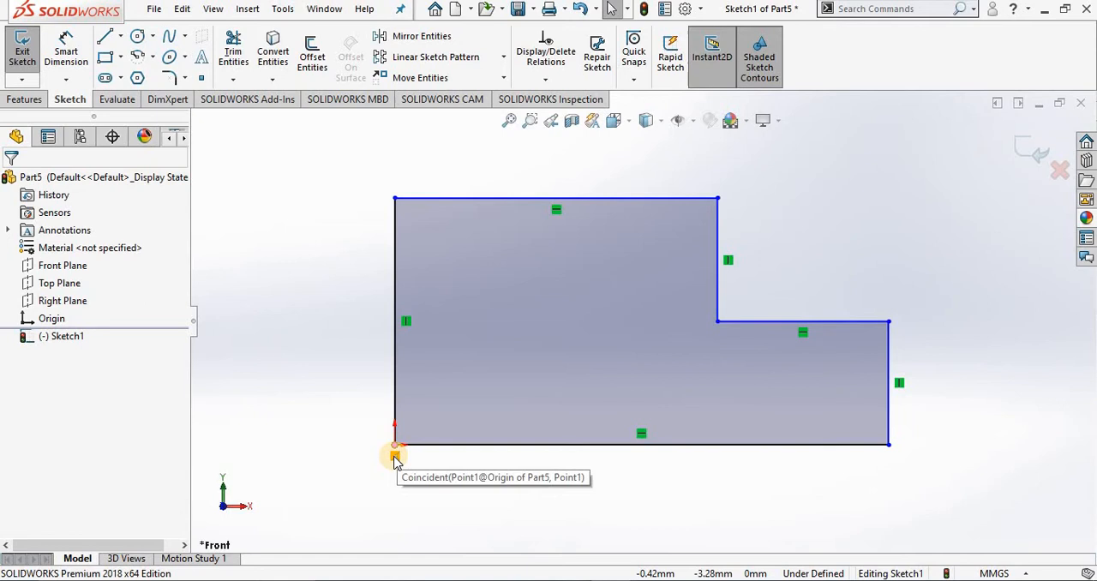
{"action": "mouse_move", "coordinate": [719, 200]}
{"action": "type", "text": "50"}
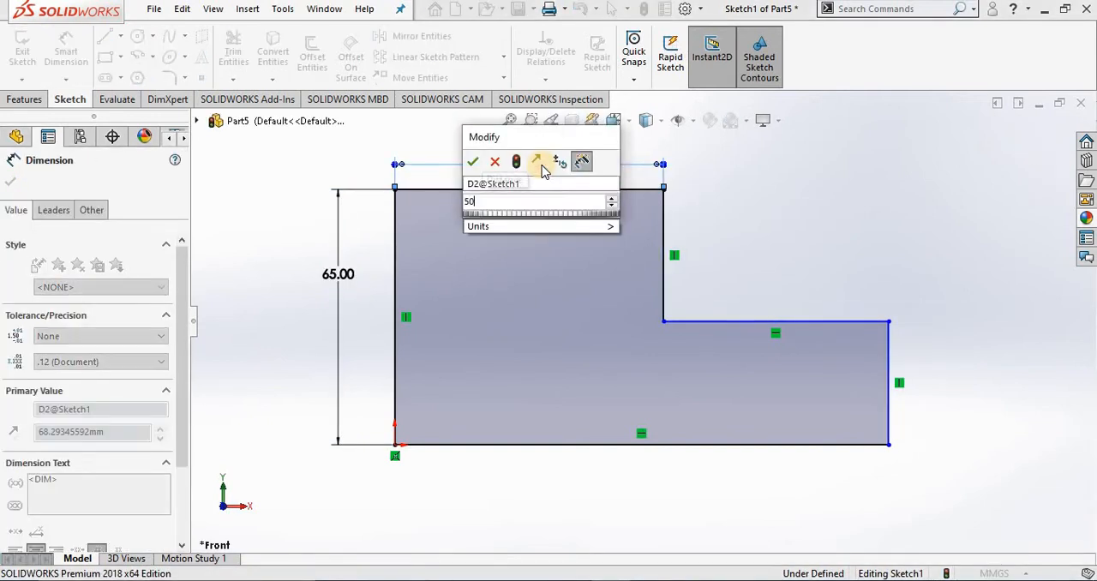
Confirm the 50 mm top-edge width dimension alongside the 65 mm left edge.
{"action": "left_click", "coordinate": [473, 162]}
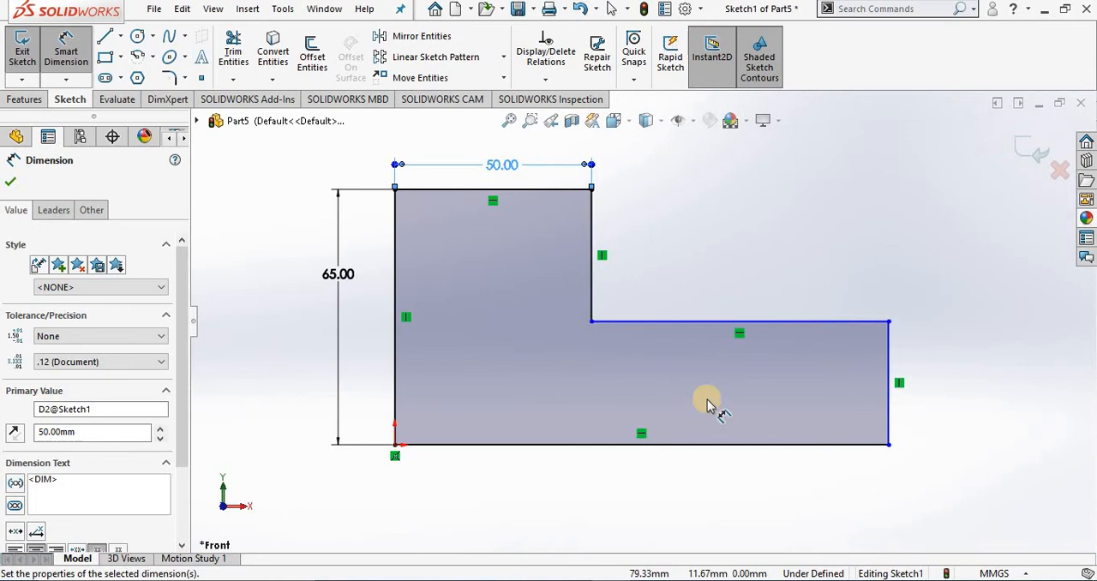
{"action": "mouse_move", "coordinate": [697, 482]}
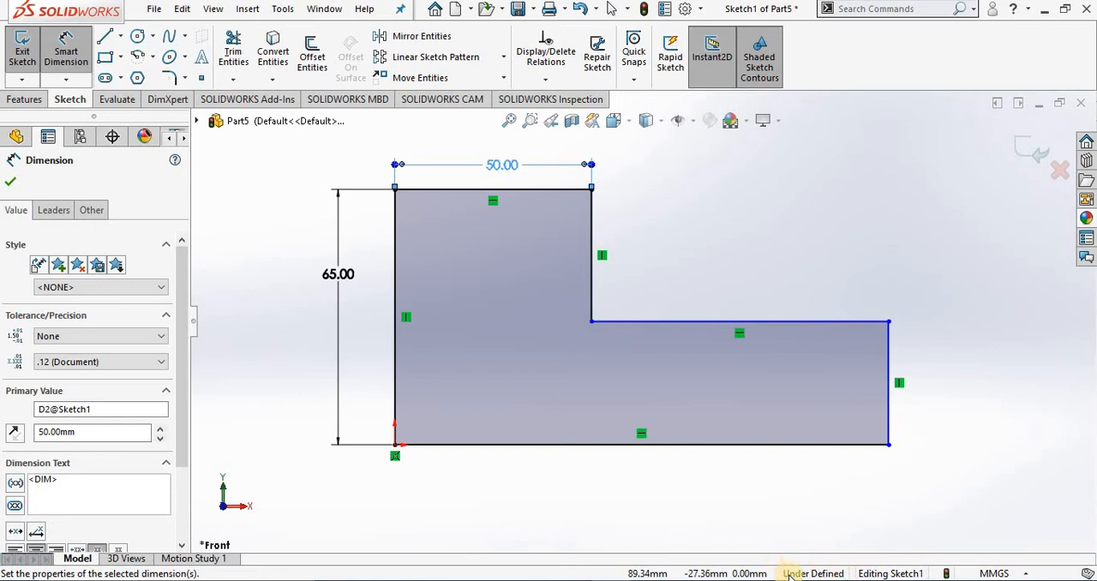
{"action": "mouse_move", "coordinate": [824, 554]}
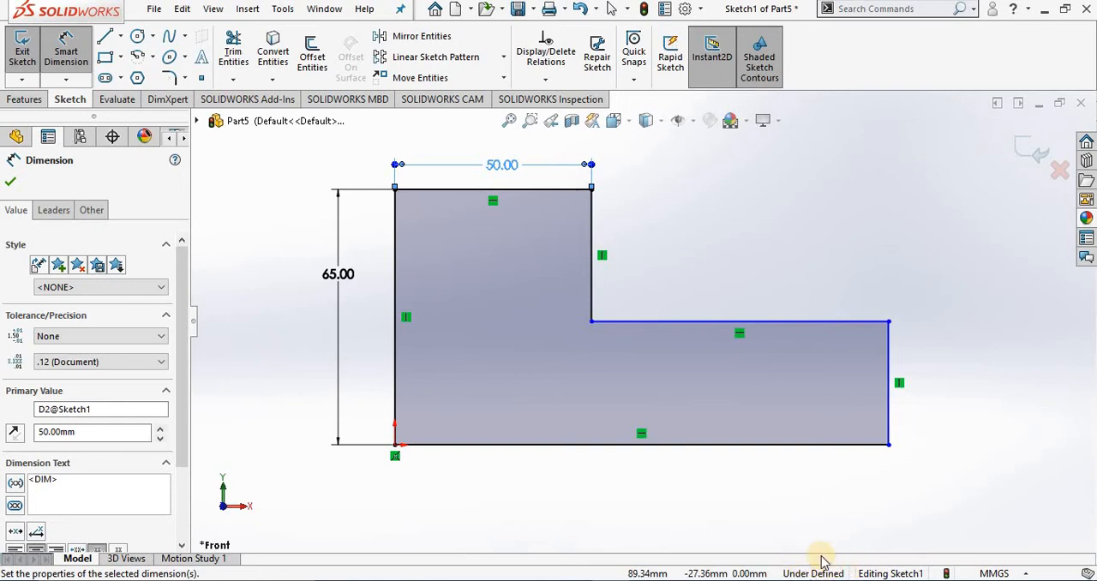
{"action": "mouse_move", "coordinate": [737, 546]}
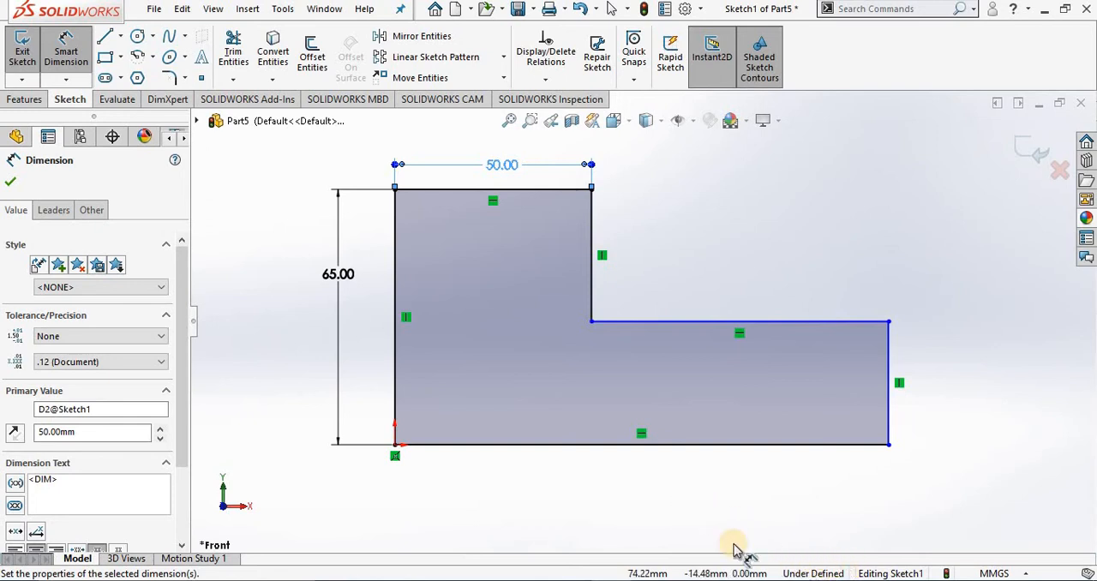
{"action": "mouse_move", "coordinate": [589, 511]}
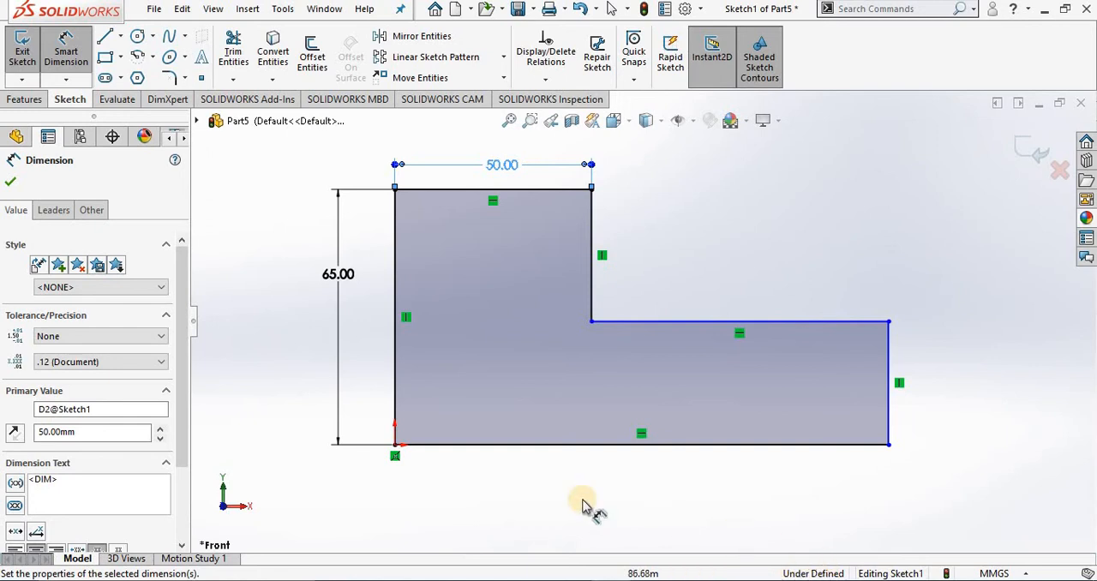
Dimension the L-profile's bottom edge at 100 mm, placed below the shape.
{"action": "left_click", "coordinate": [641, 444]}
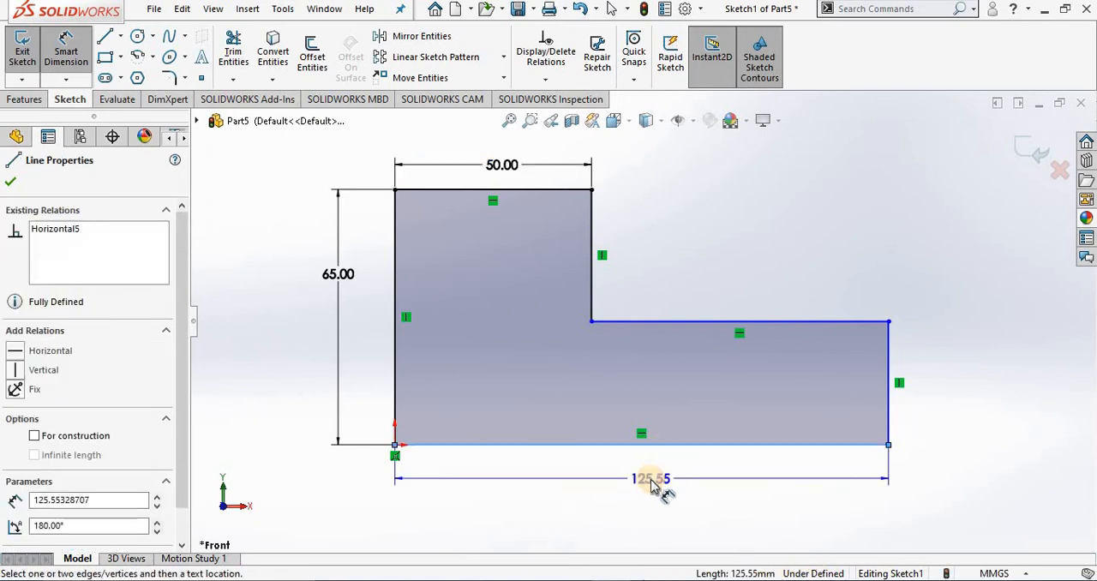
{"action": "double_click", "coordinate": [651, 479]}
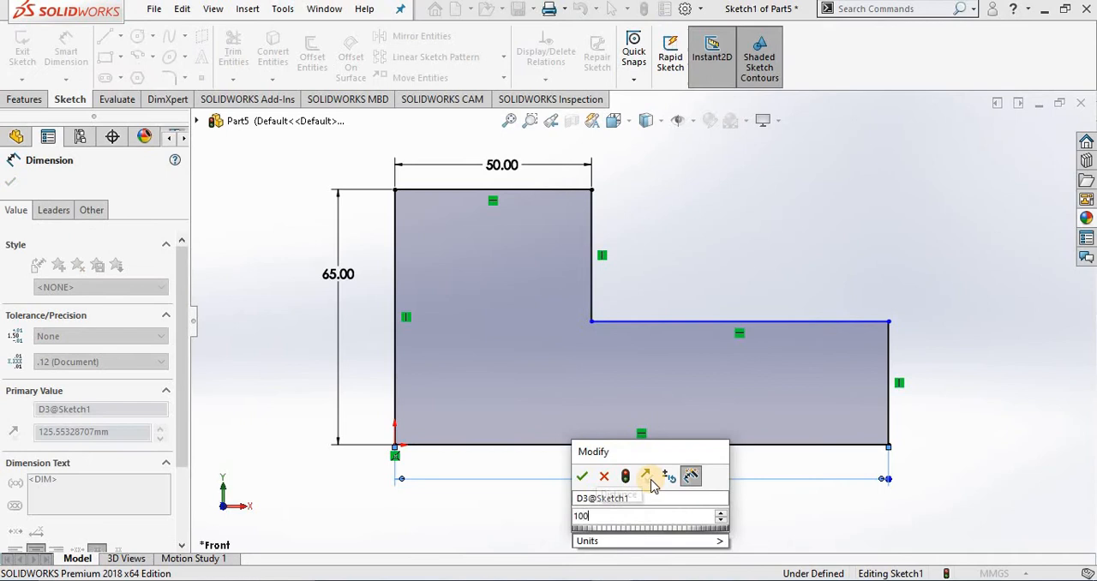
{"action": "left_click", "coordinate": [584, 475]}
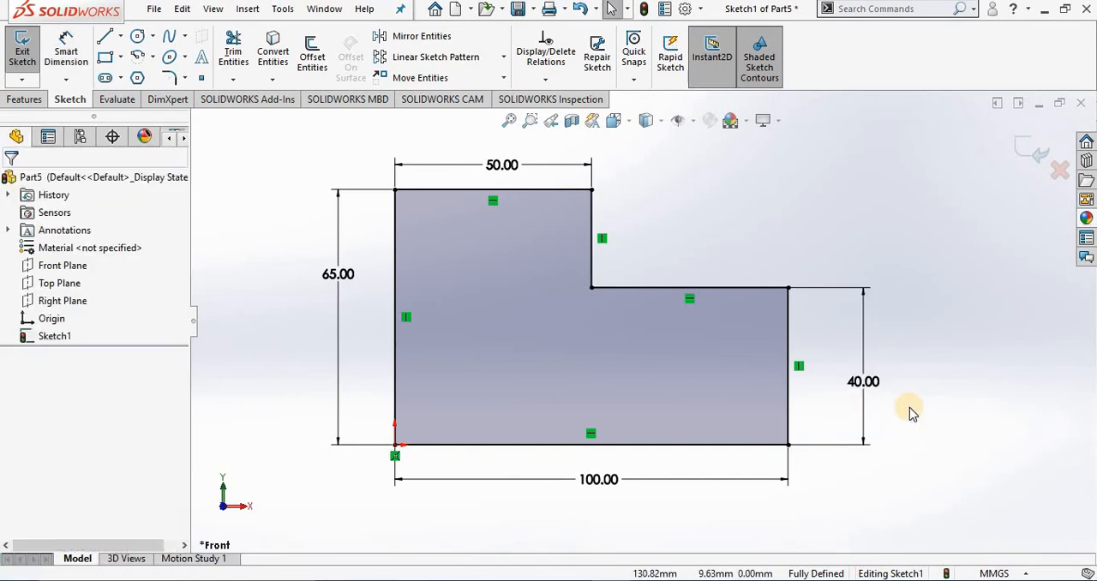
{"action": "mouse_move", "coordinate": [1011, 172]}
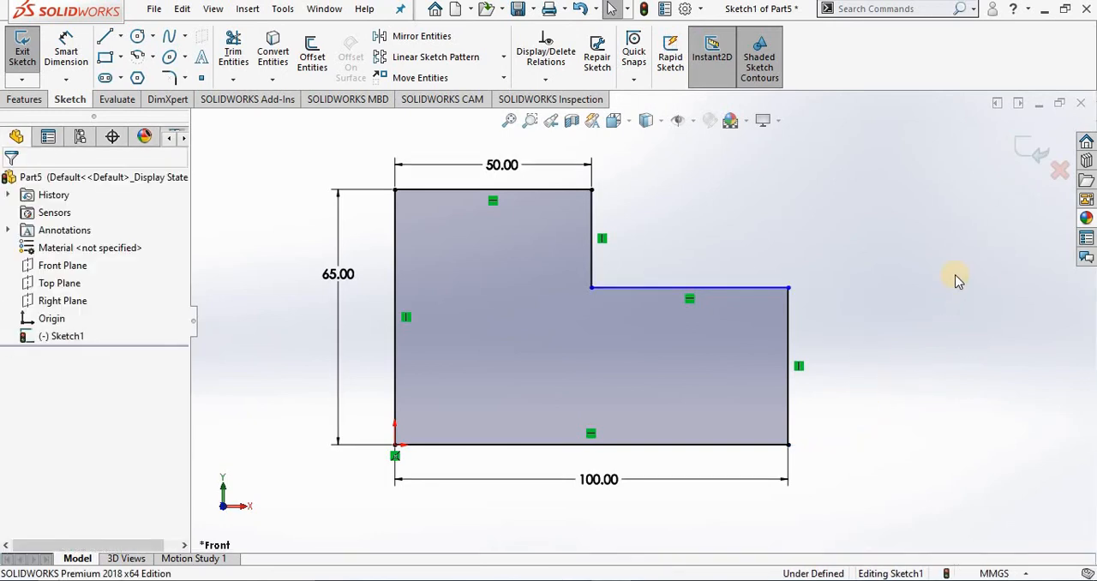
{"action": "mouse_move", "coordinate": [1015, 160]}
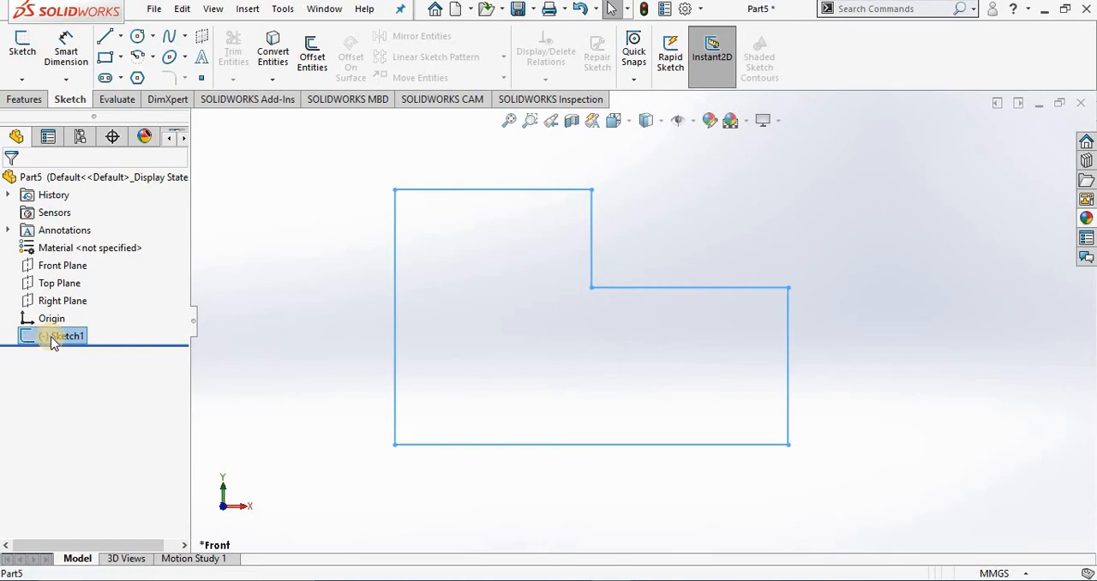
Reopen Sketch1, restore the 40 mm right-edge dimension, and check Sketch1's status in the tree.
{"action": "right_click", "coordinate": [62, 336]}
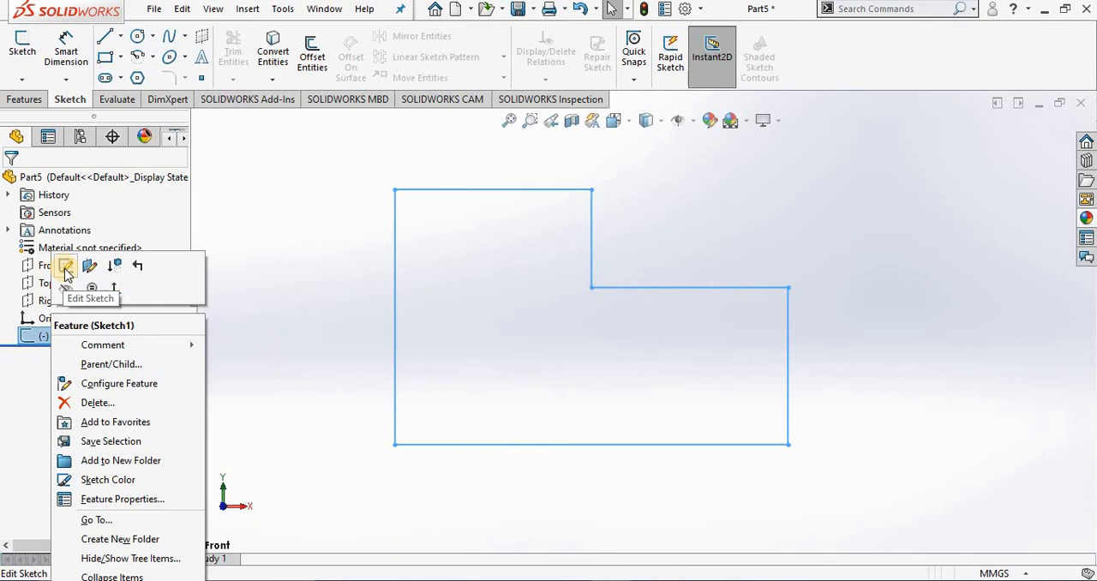
{"action": "left_click", "coordinate": [65, 265]}
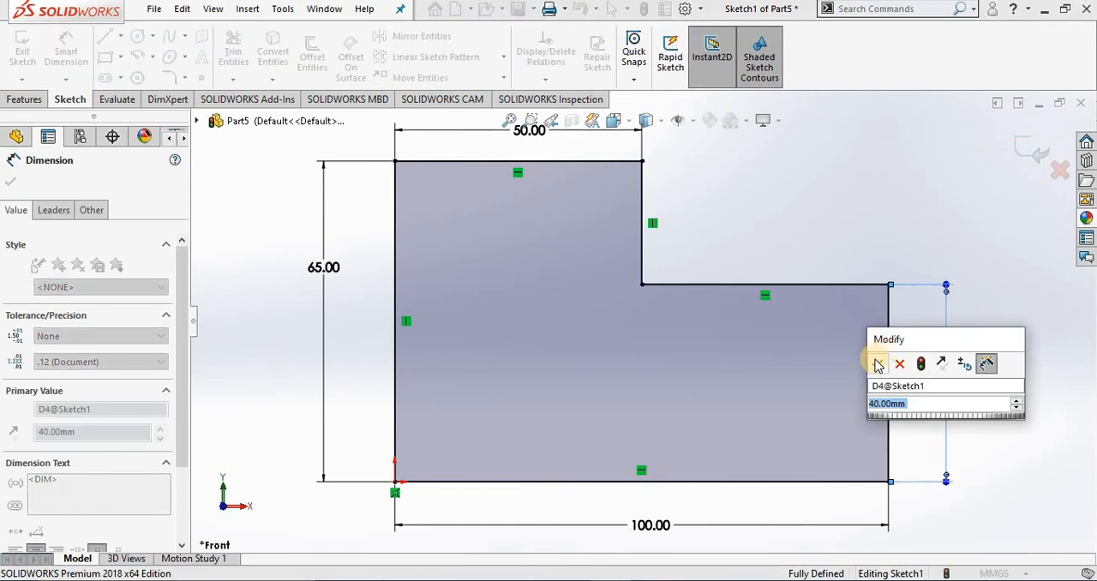
{"action": "left_click", "coordinate": [877, 364]}
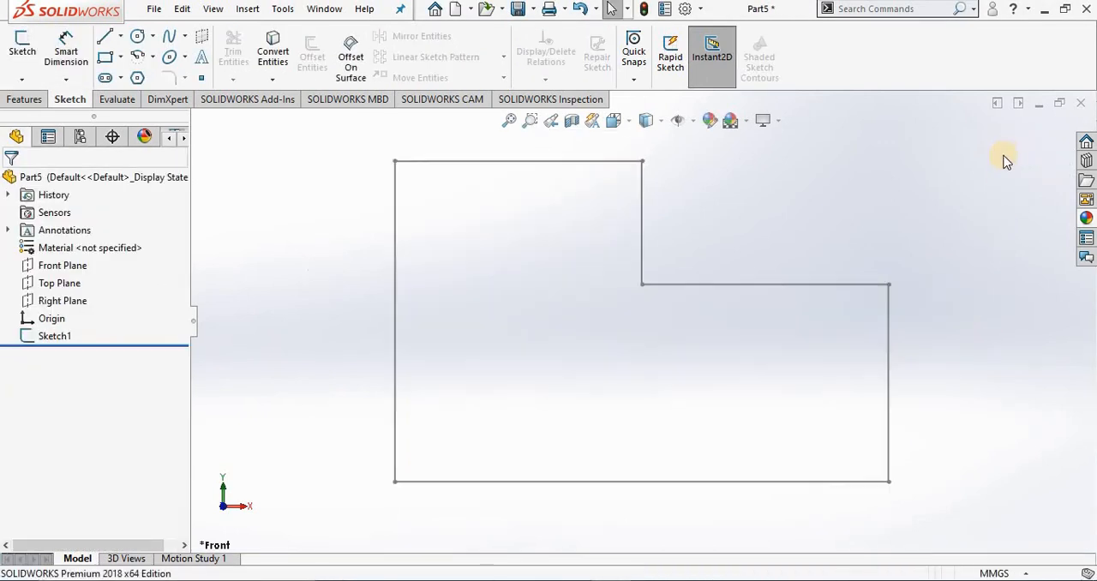
{"action": "mouse_move", "coordinate": [397, 260]}
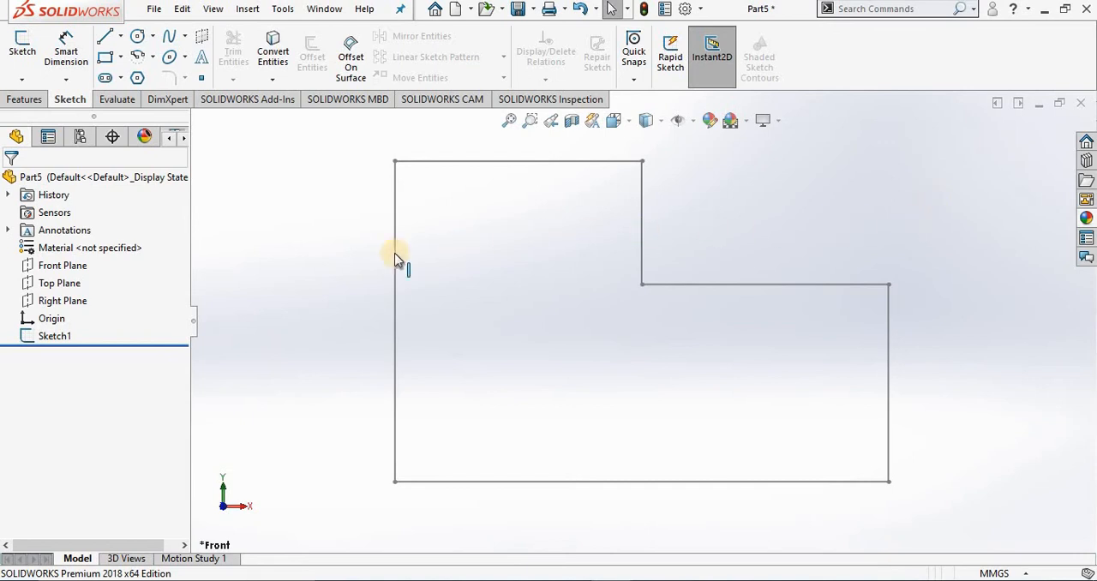
{"action": "left_click", "coordinate": [52, 336]}
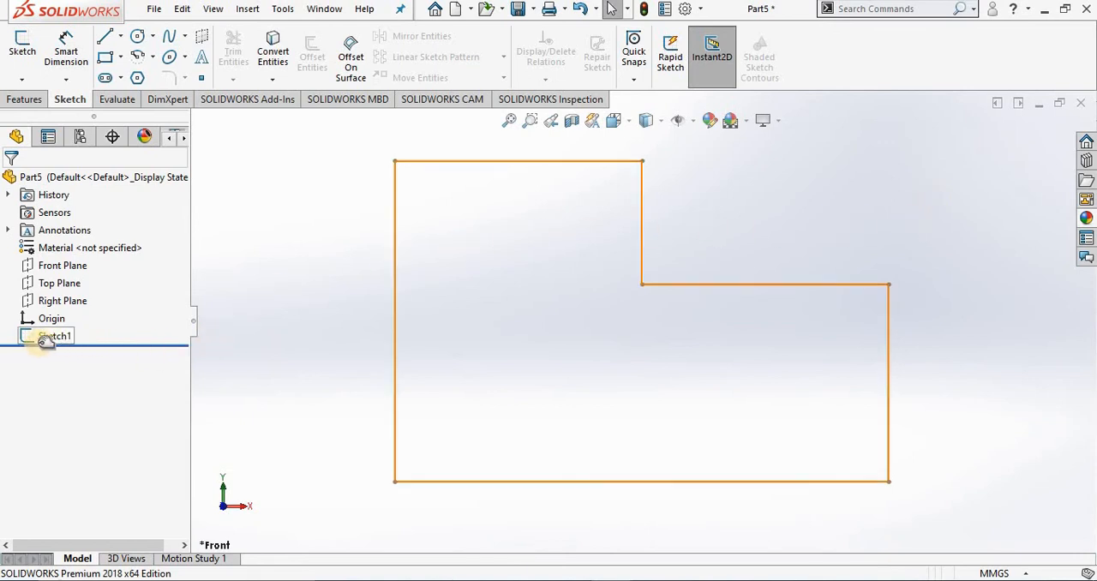
{"action": "mouse_move", "coordinate": [37, 346]}
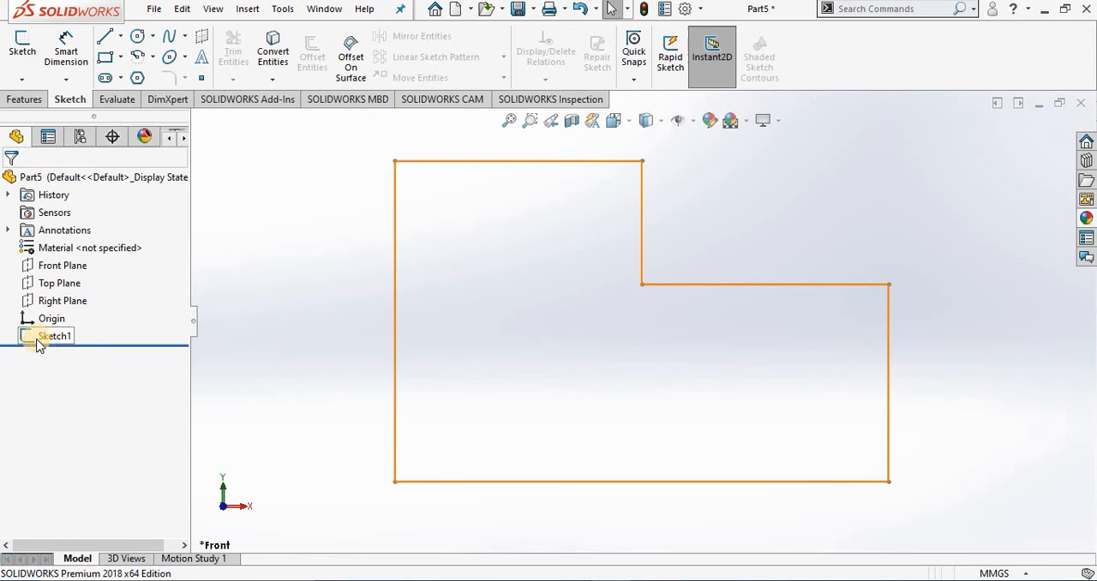